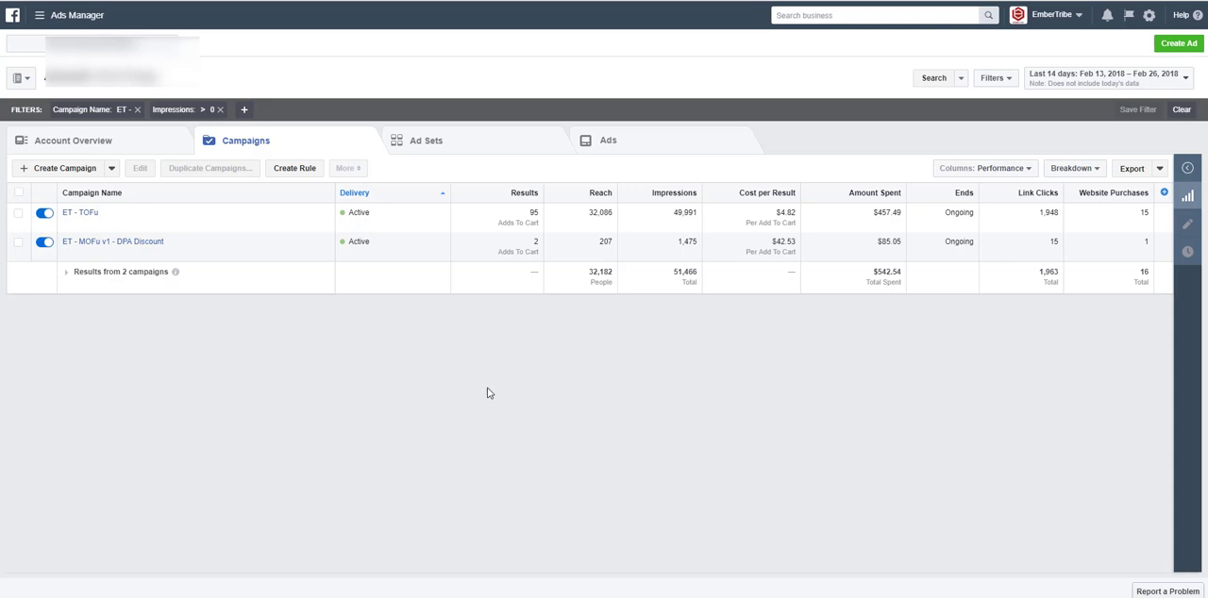
mouse_move(412, 358)
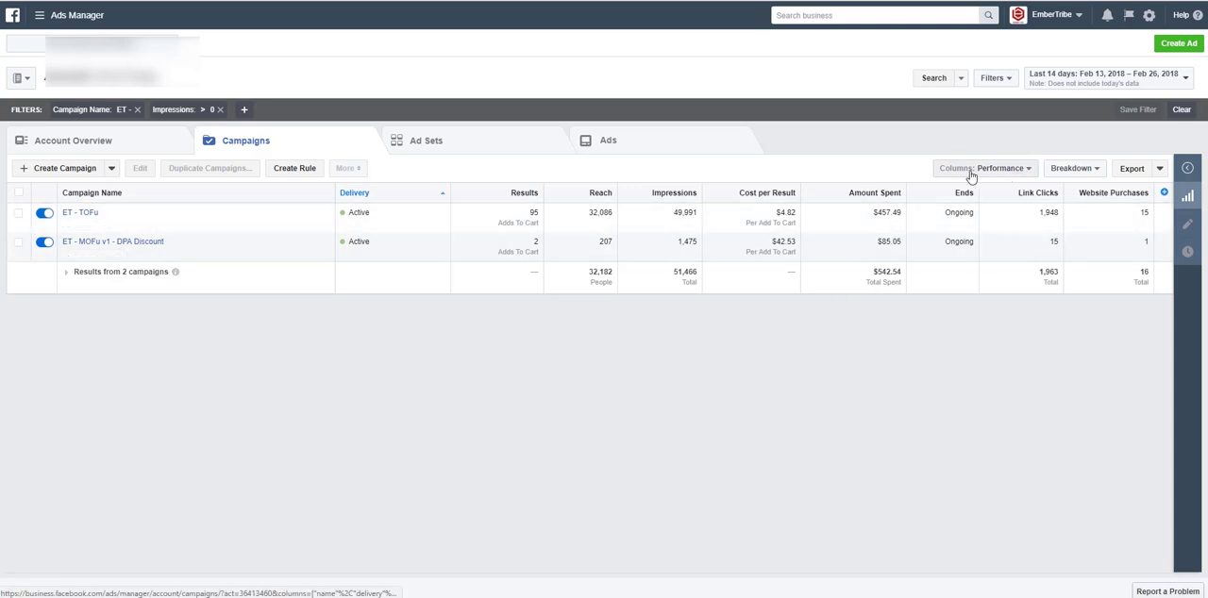
mouse_move(524, 181)
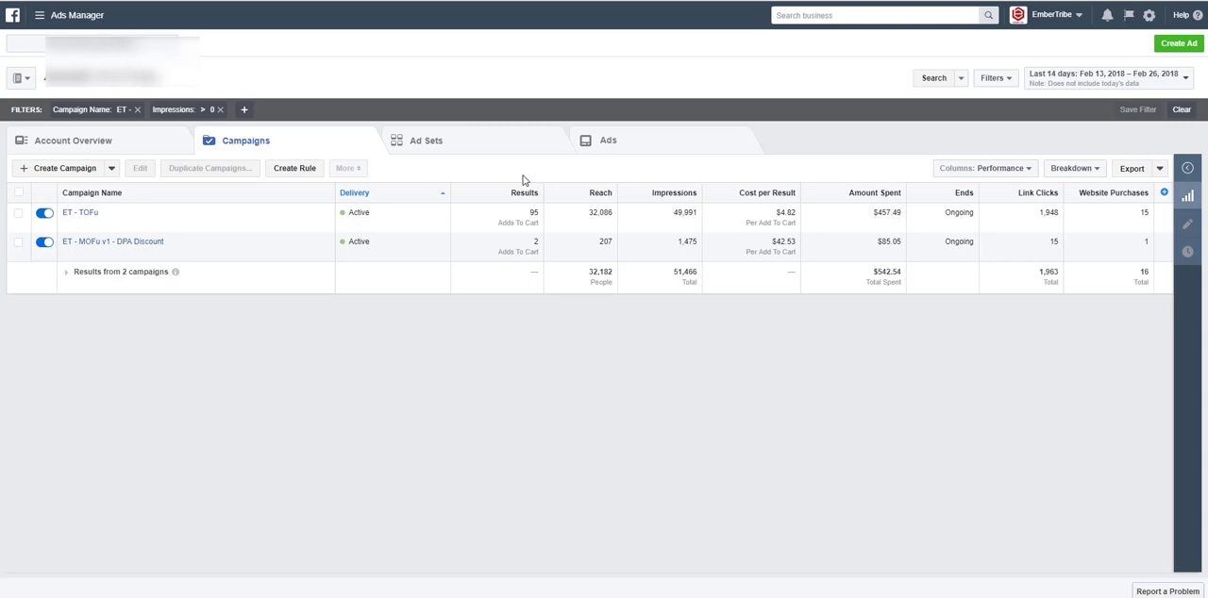
mouse_move(683, 170)
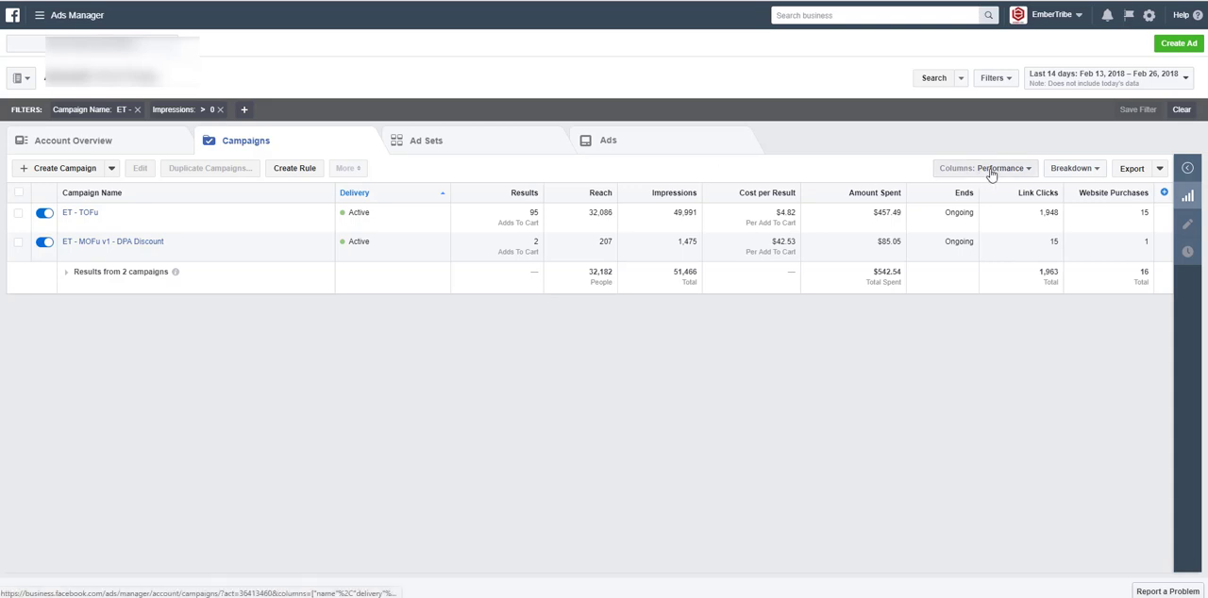
Step: Bring up the Customize Columns dialog from the Columns: Performance dropdown
left_click(985, 168)
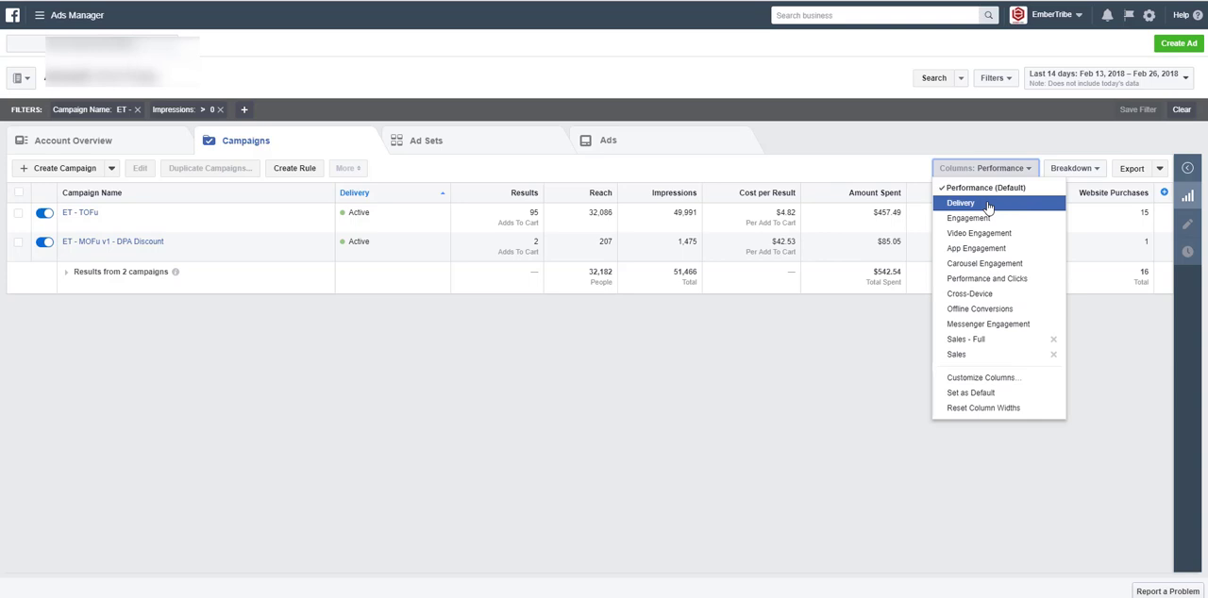
mouse_move(978, 234)
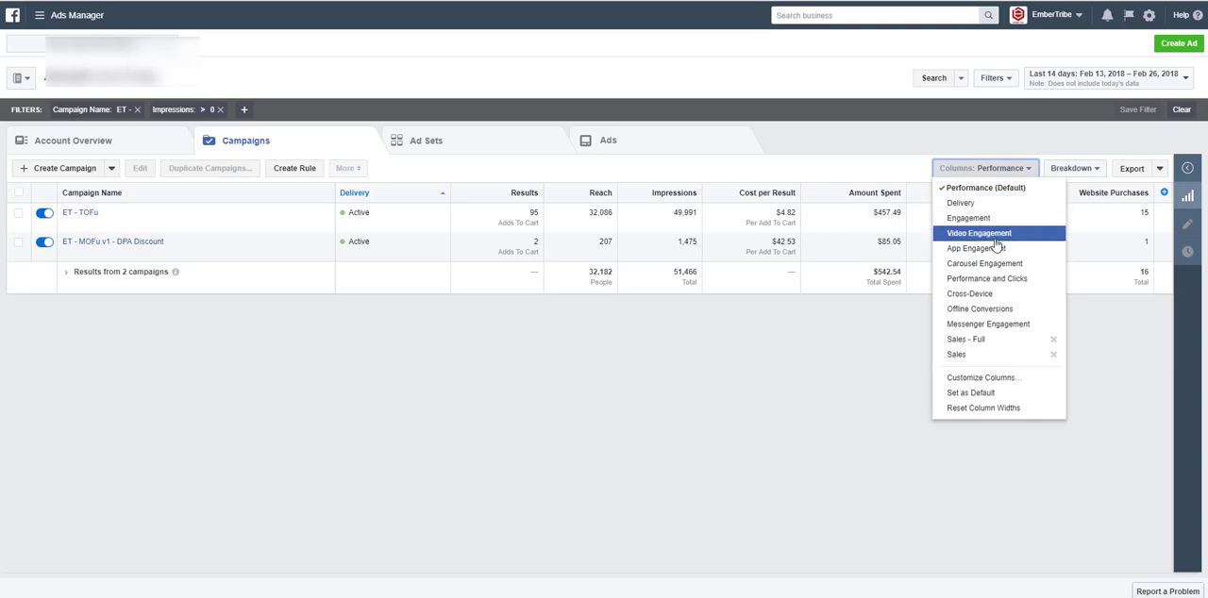
mouse_move(959, 204)
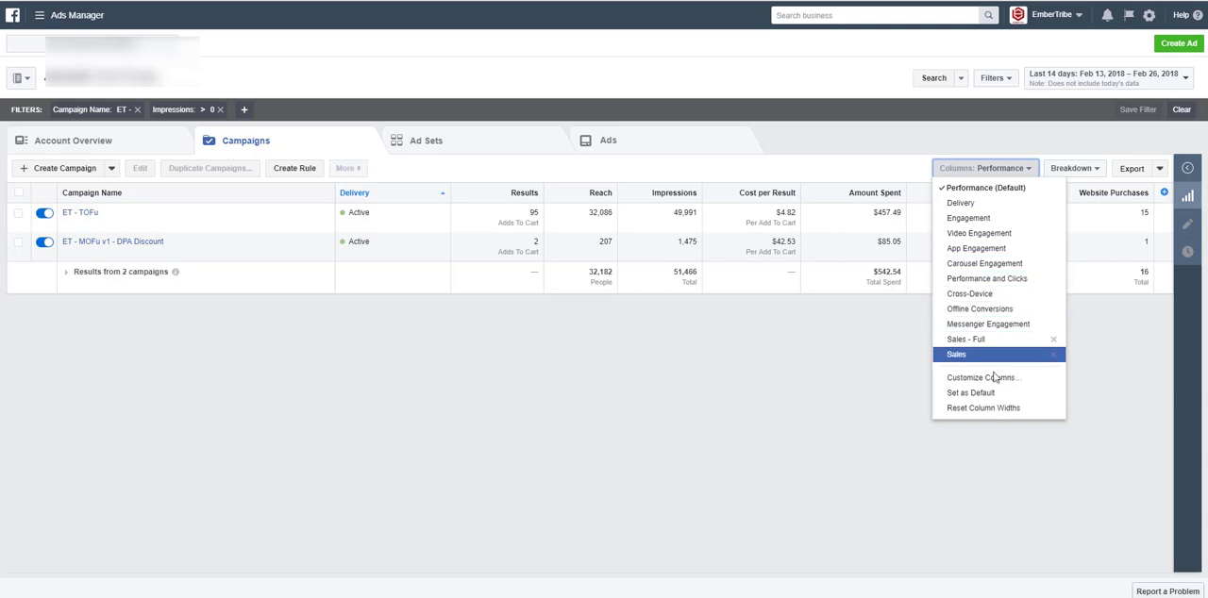
mouse_move(983, 378)
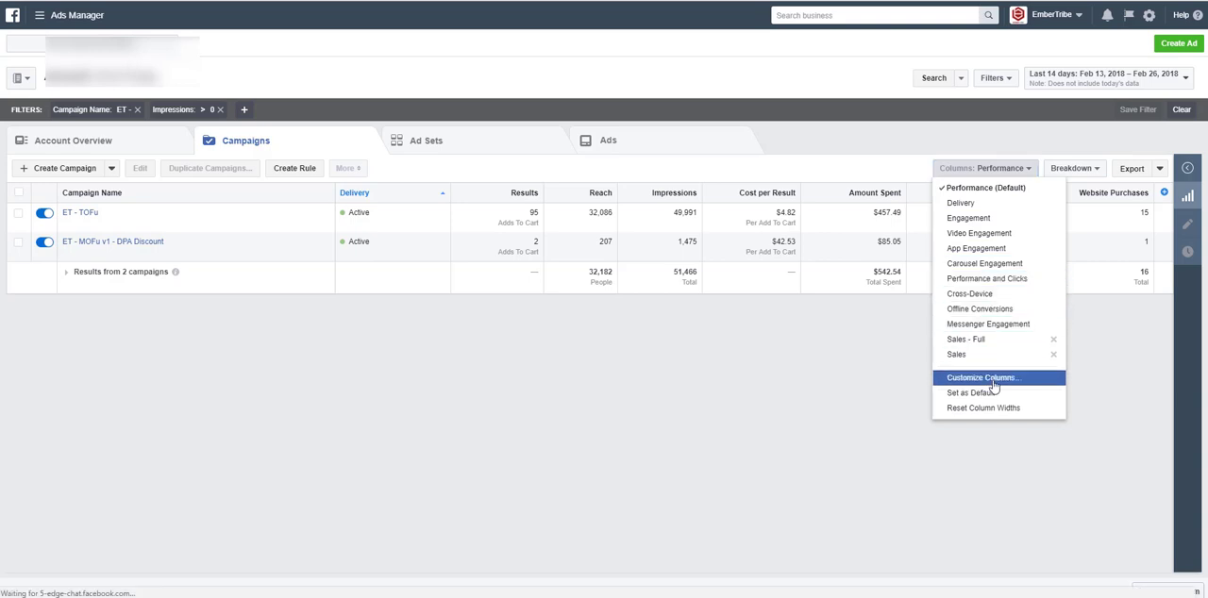
left_click(981, 378)
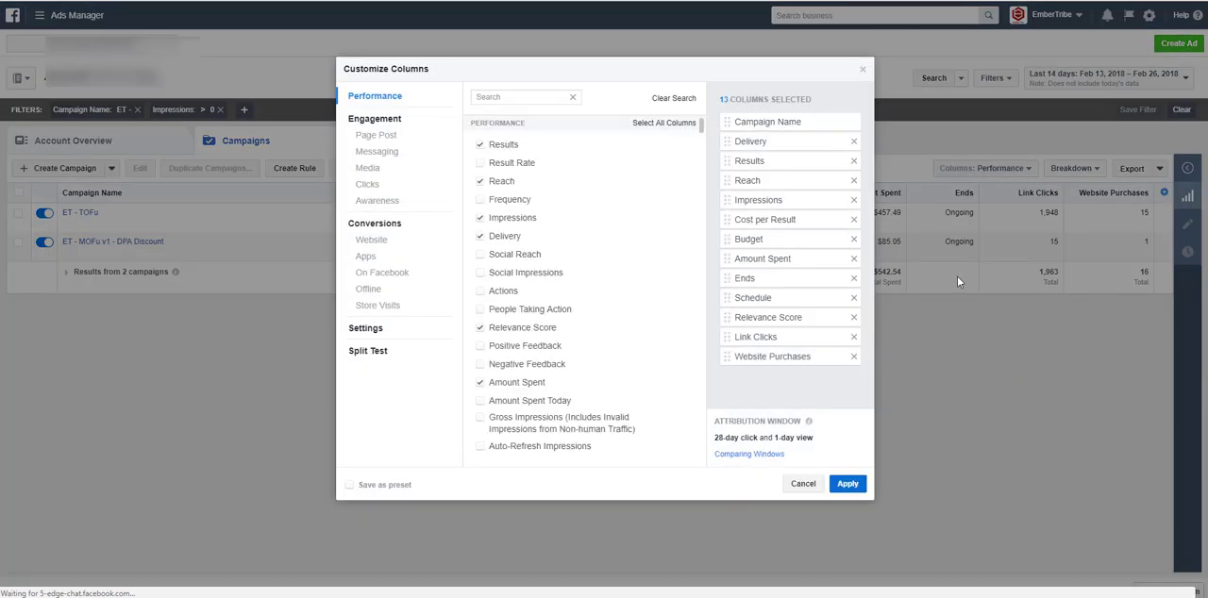
mouse_move(955, 275)
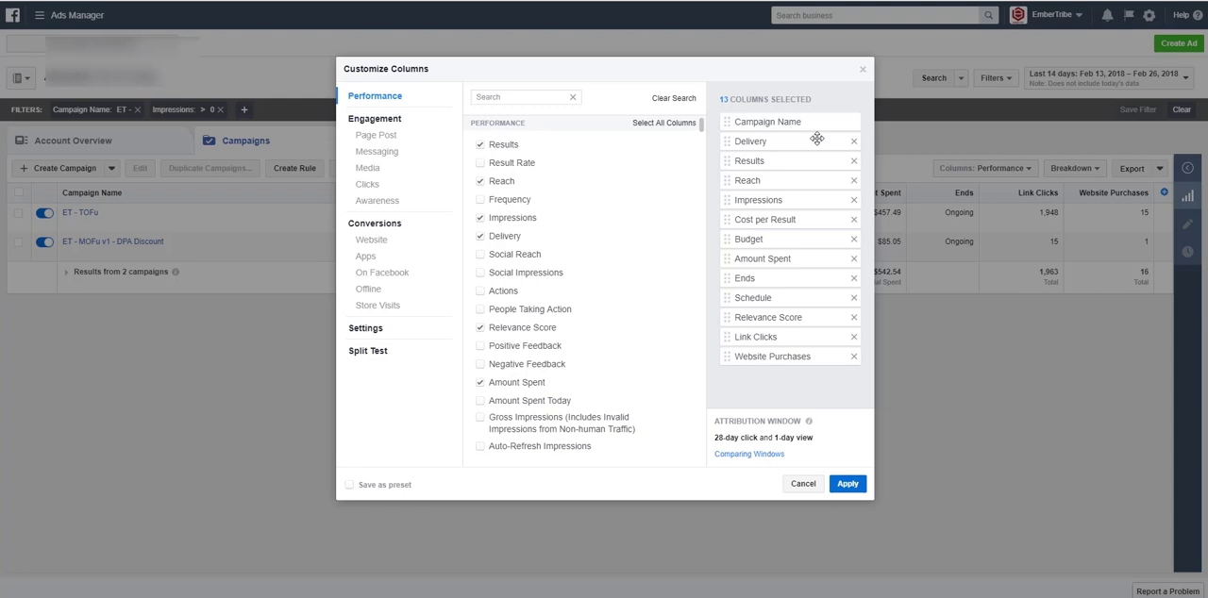
mouse_move(817, 194)
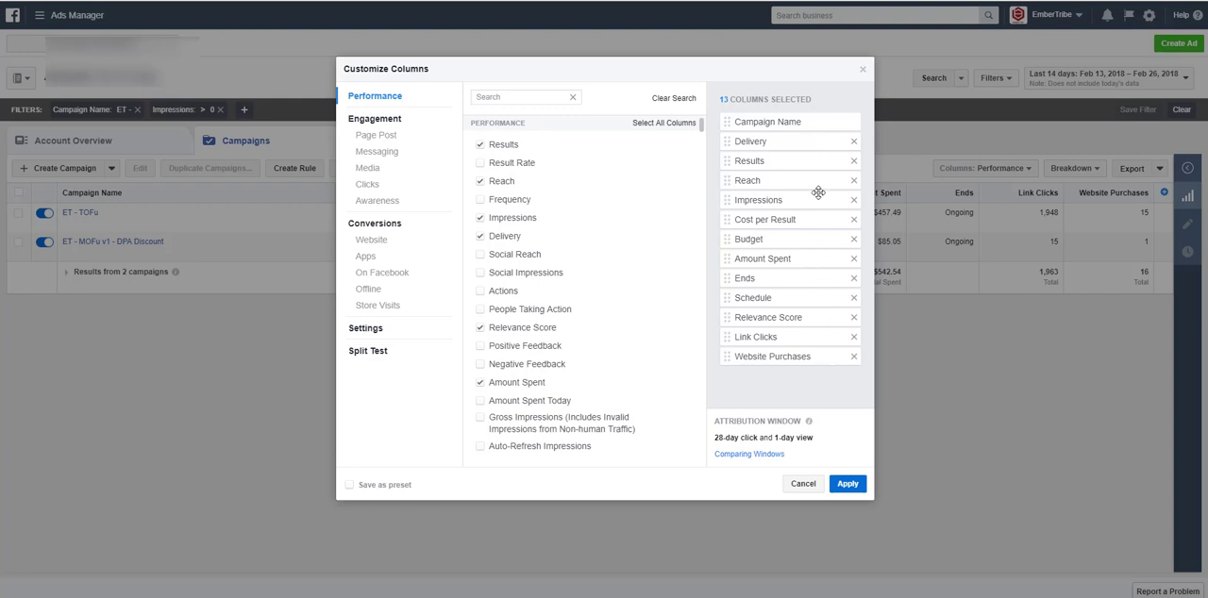
mouse_move(815, 142)
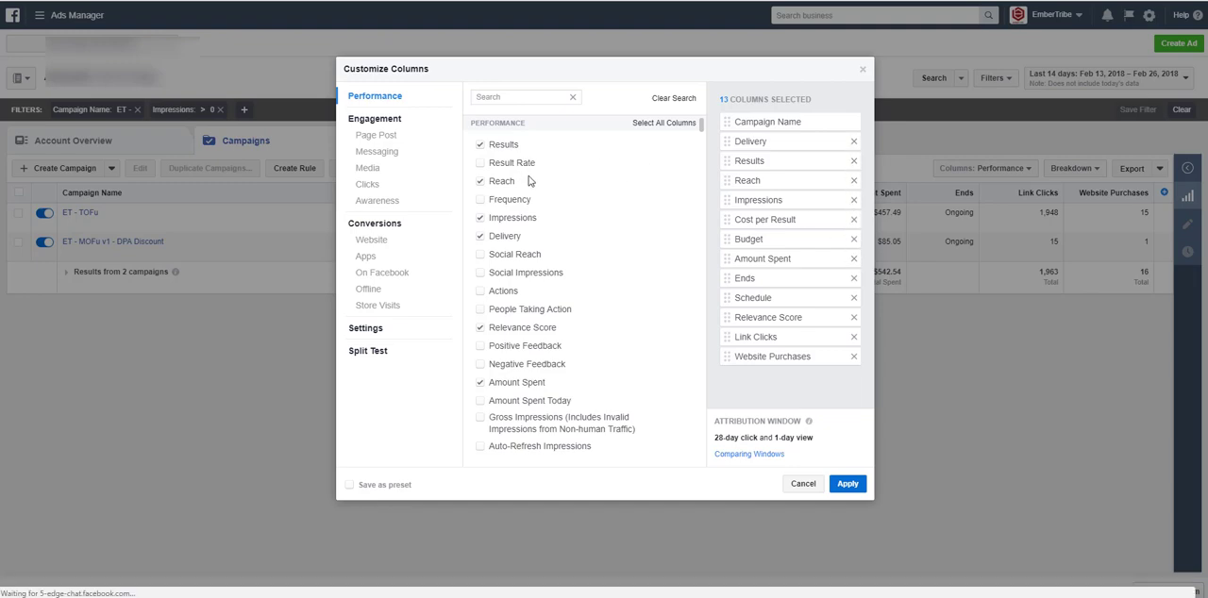
Step: Move Budget after Delivery and Schedule after Impressions, tick Save as preset, then cancel without applying
scroll("down", 3)
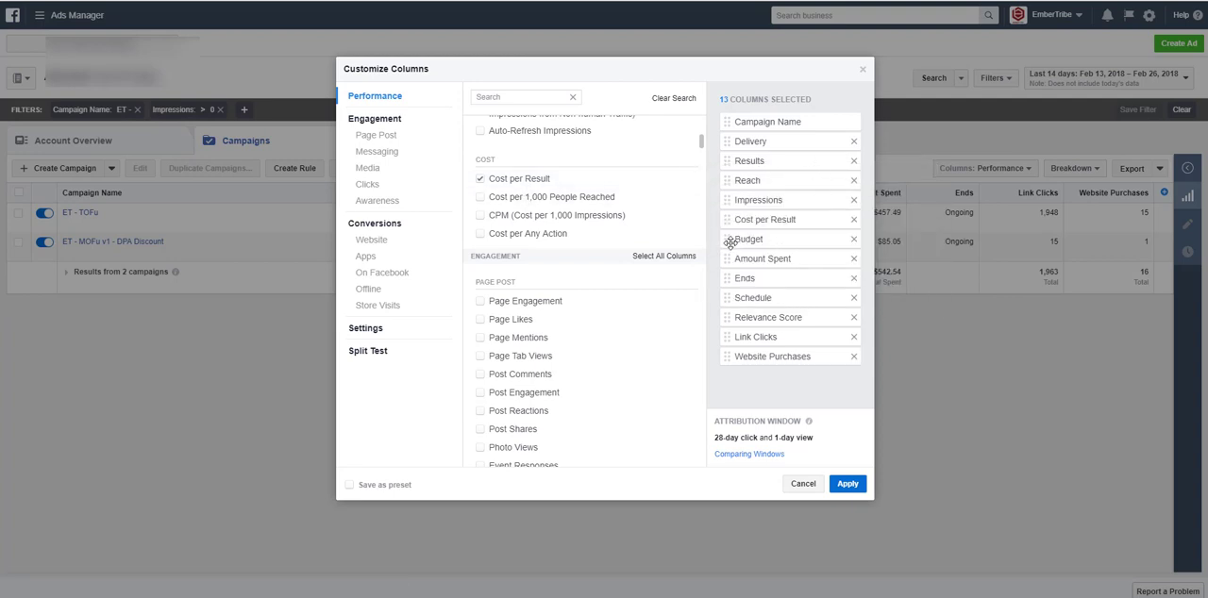
left_click_drag(745, 238, 745, 160)
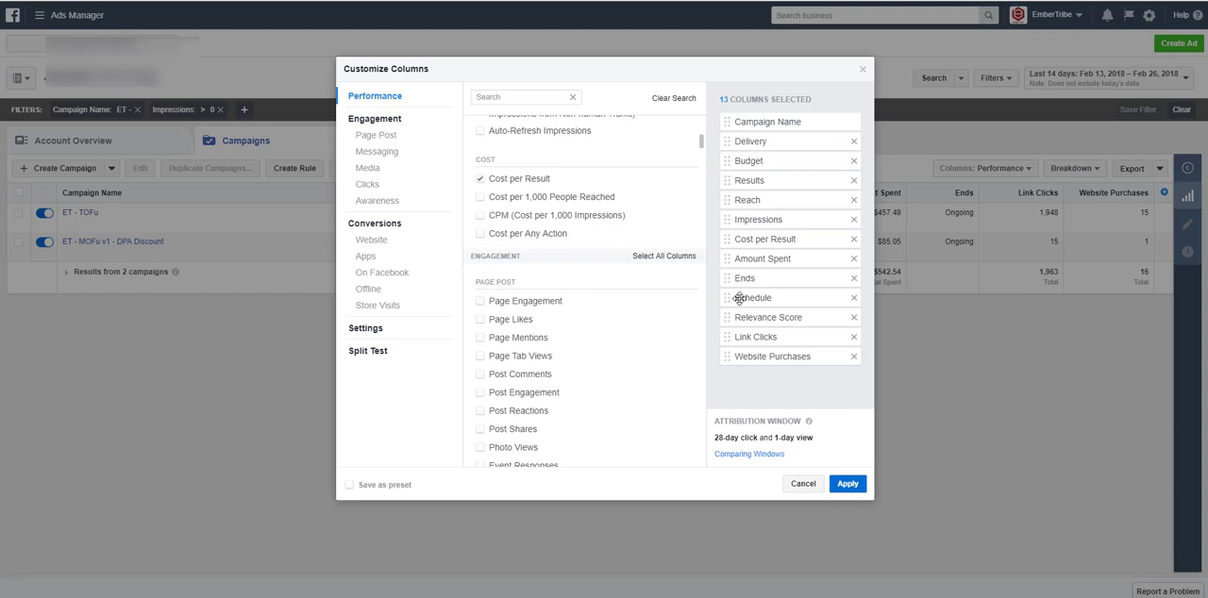
left_click_drag(751, 298, 752, 238)
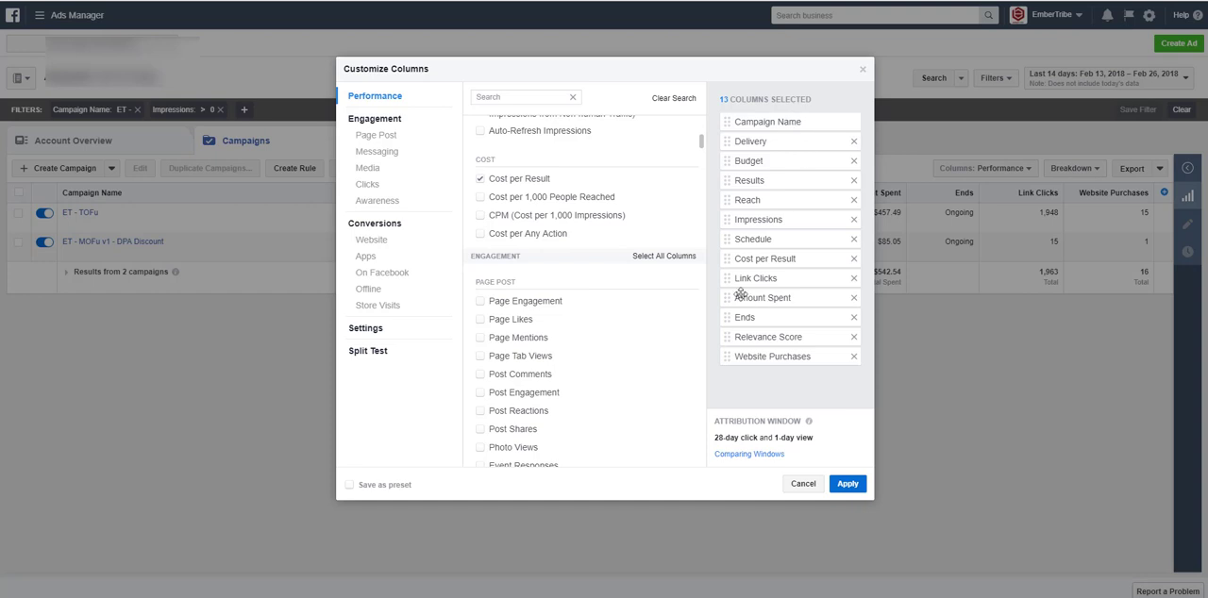
mouse_move(351, 489)
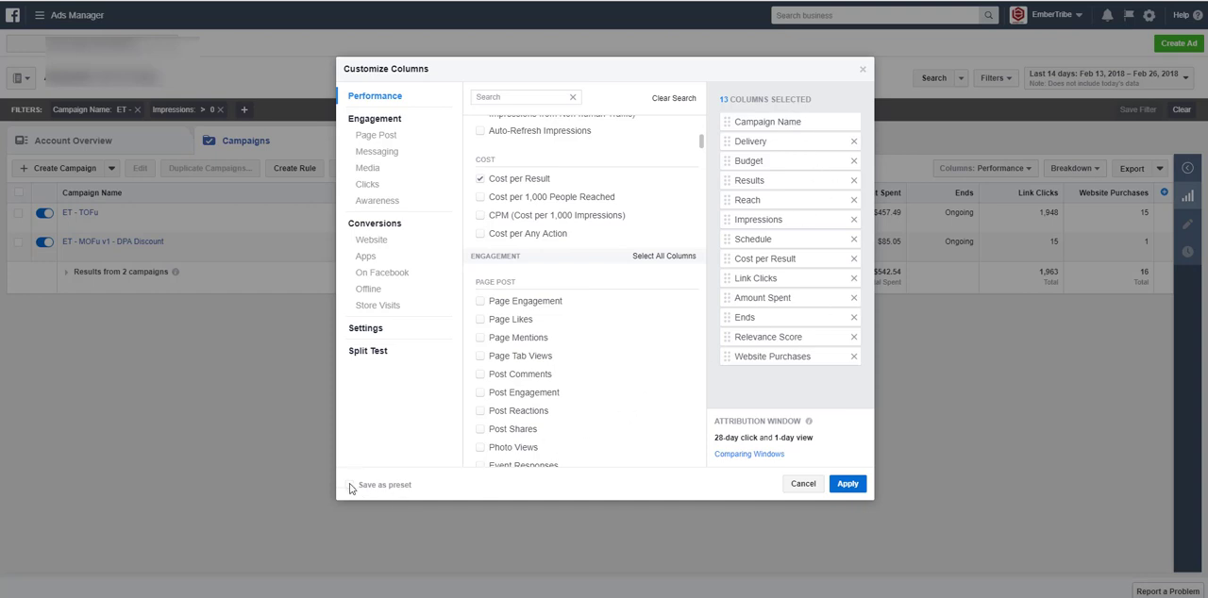
left_click(351, 483)
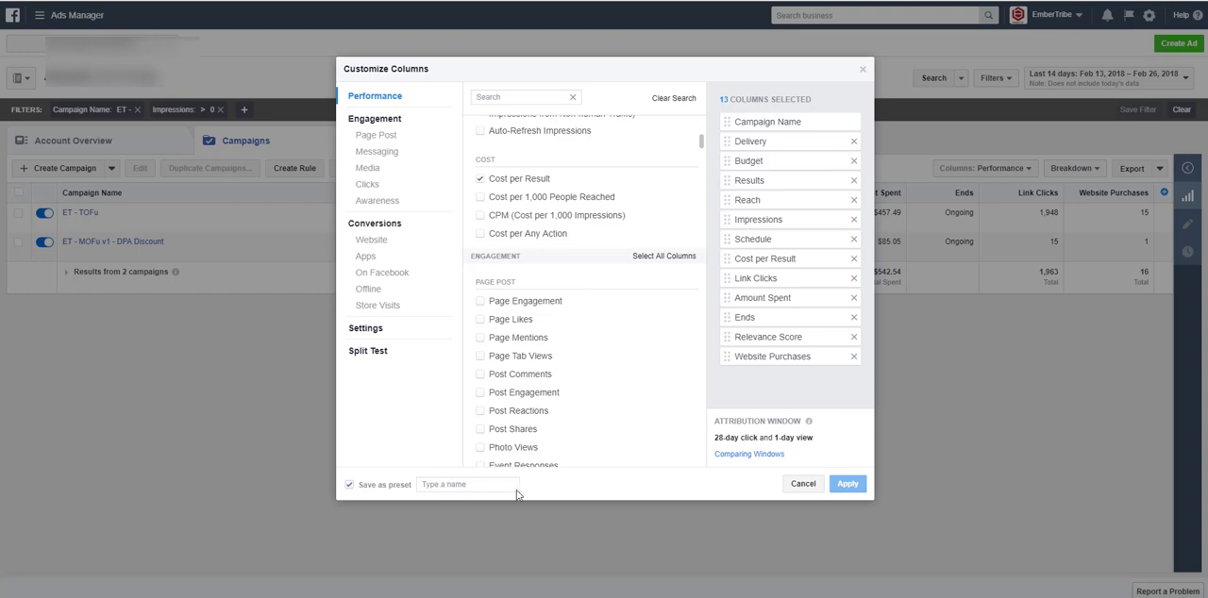
mouse_move(585, 483)
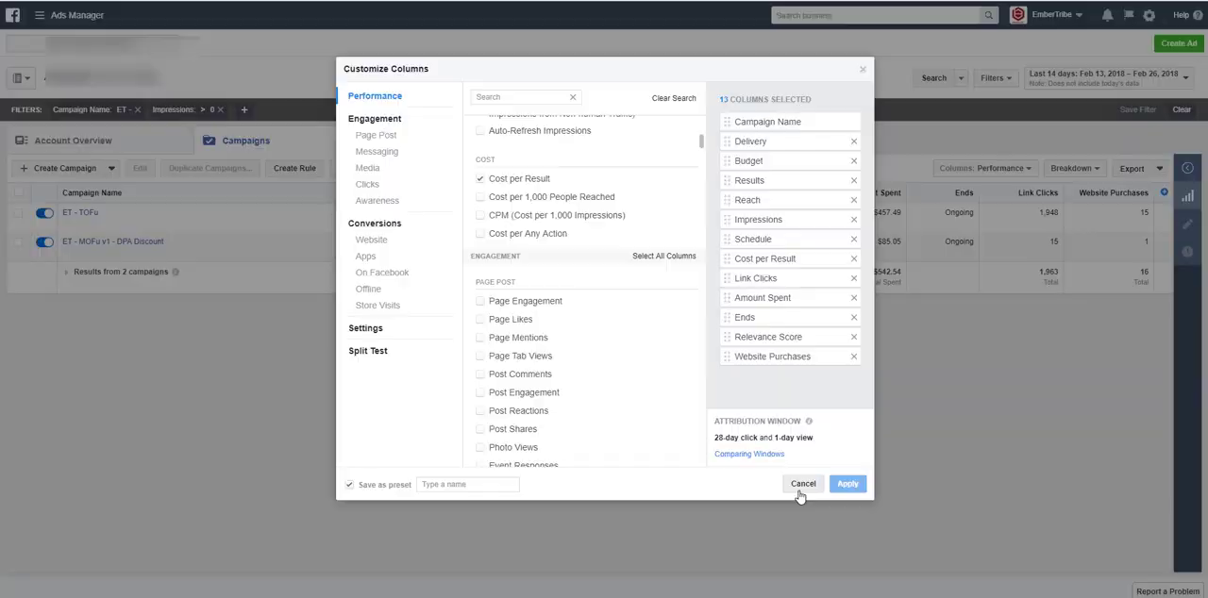
left_click(846, 483)
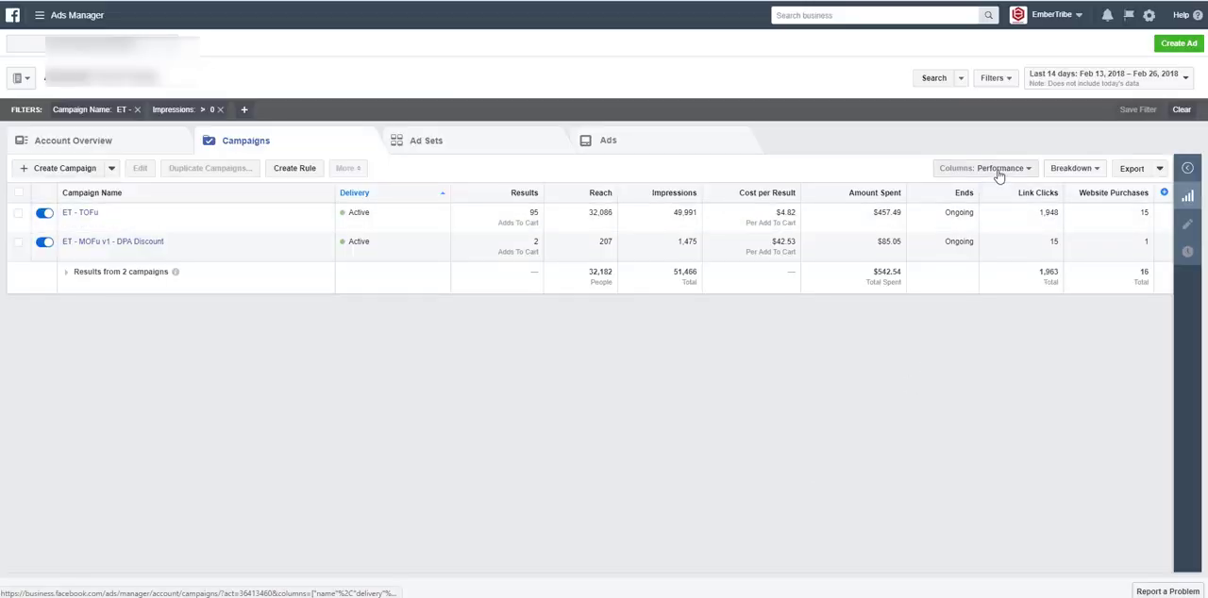
left_click(985, 168)
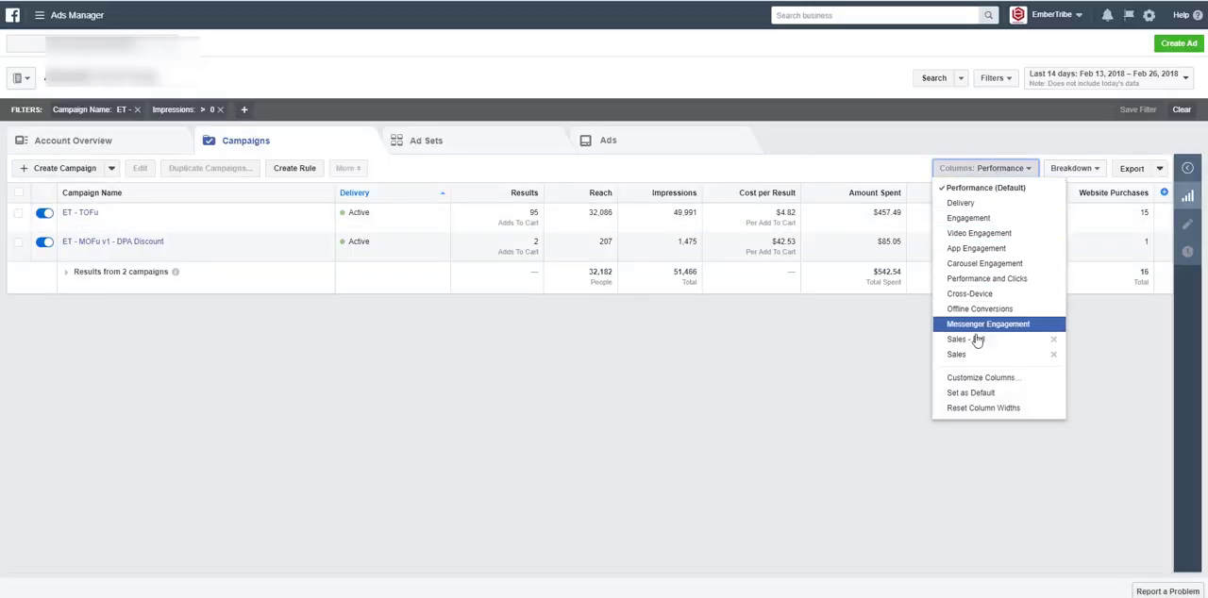
left_click(955, 355)
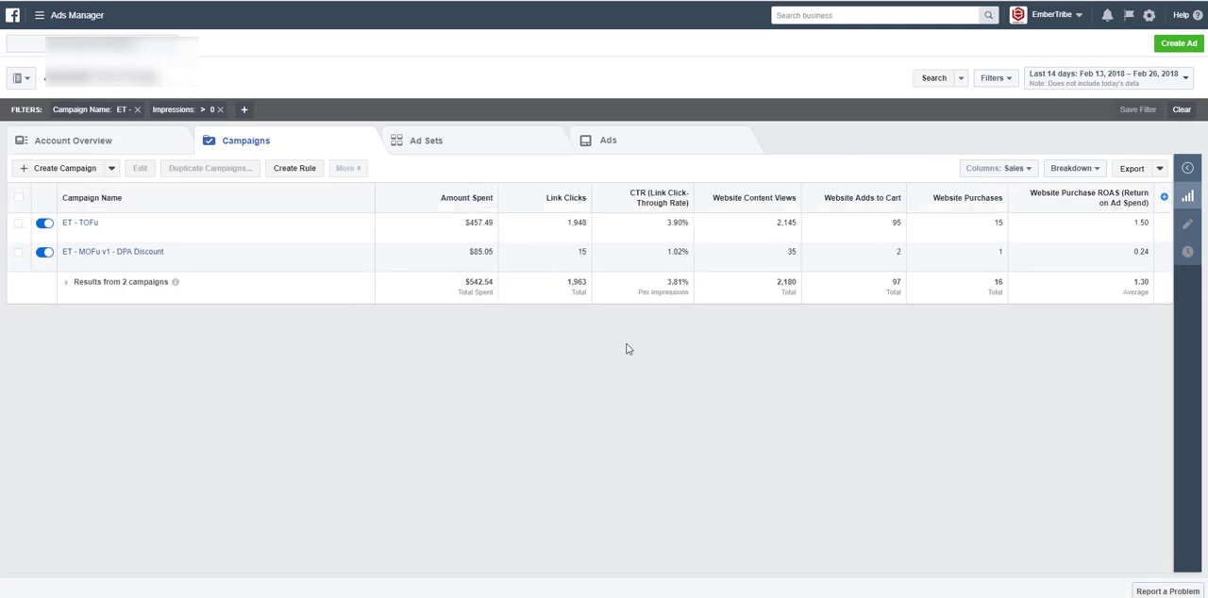
mouse_move(676, 234)
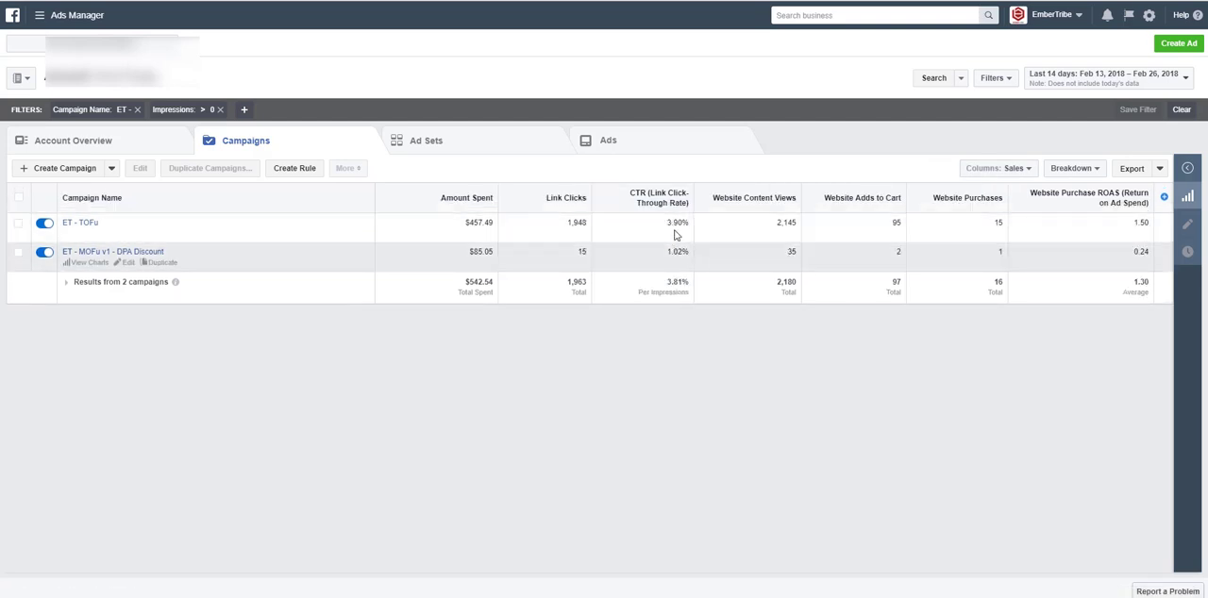
mouse_move(778, 221)
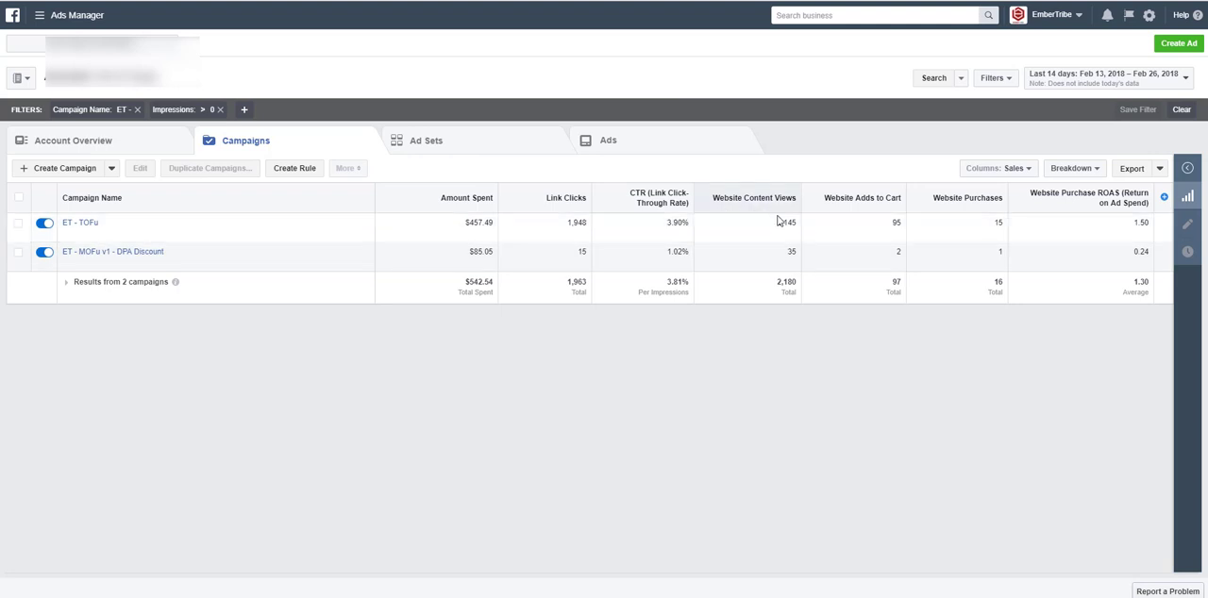
mouse_move(879, 238)
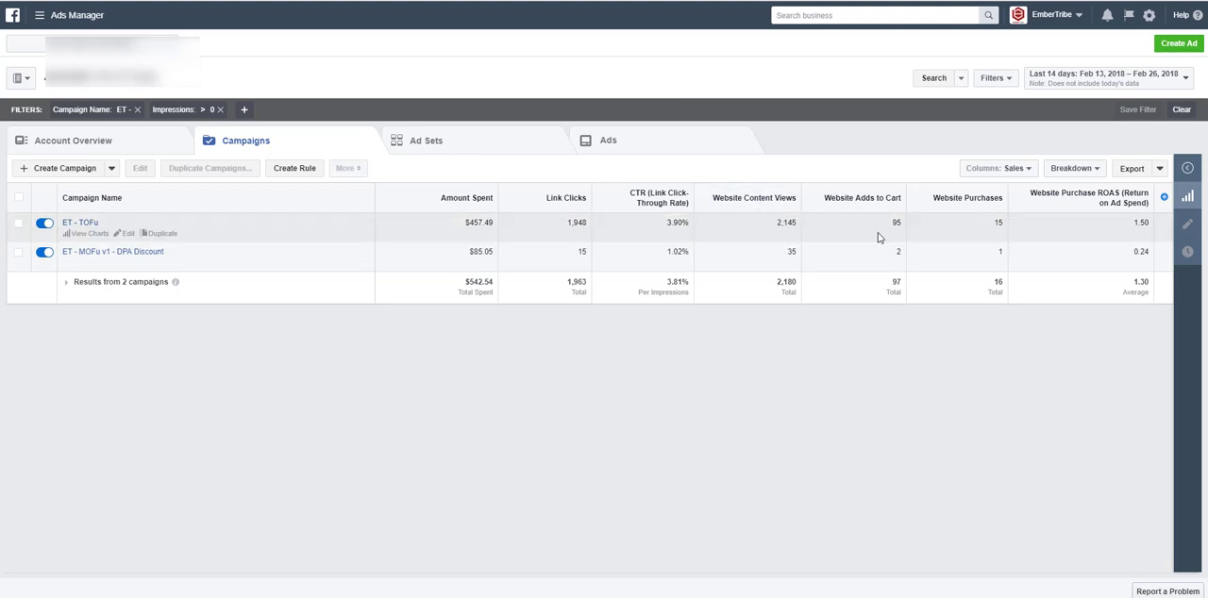
mouse_move(1132, 227)
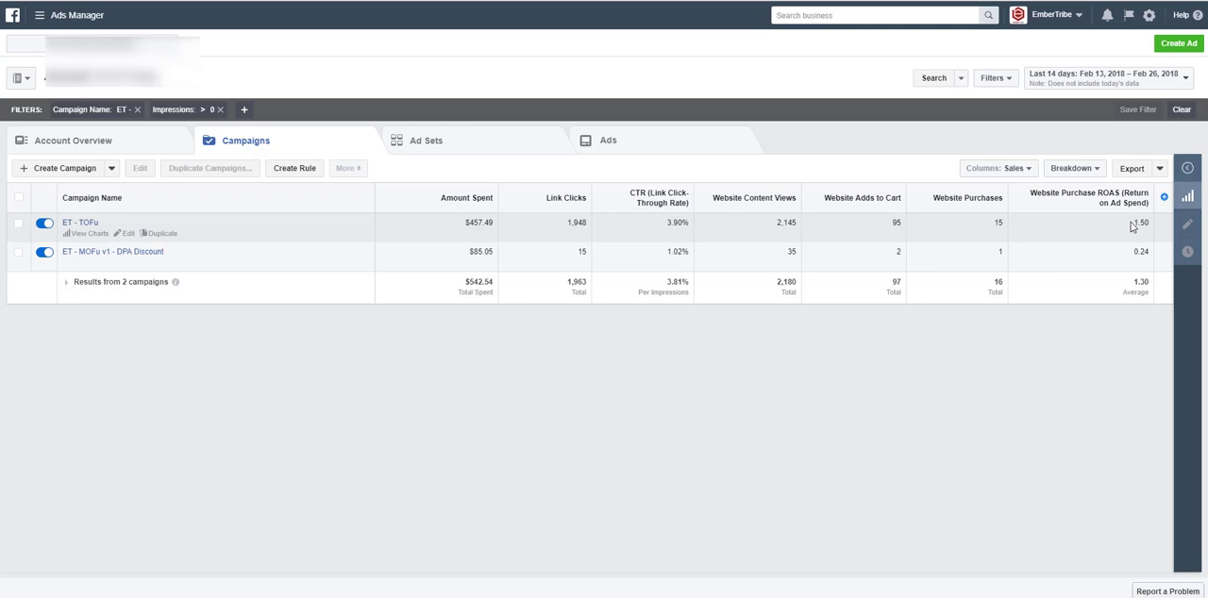
mouse_move(1018, 200)
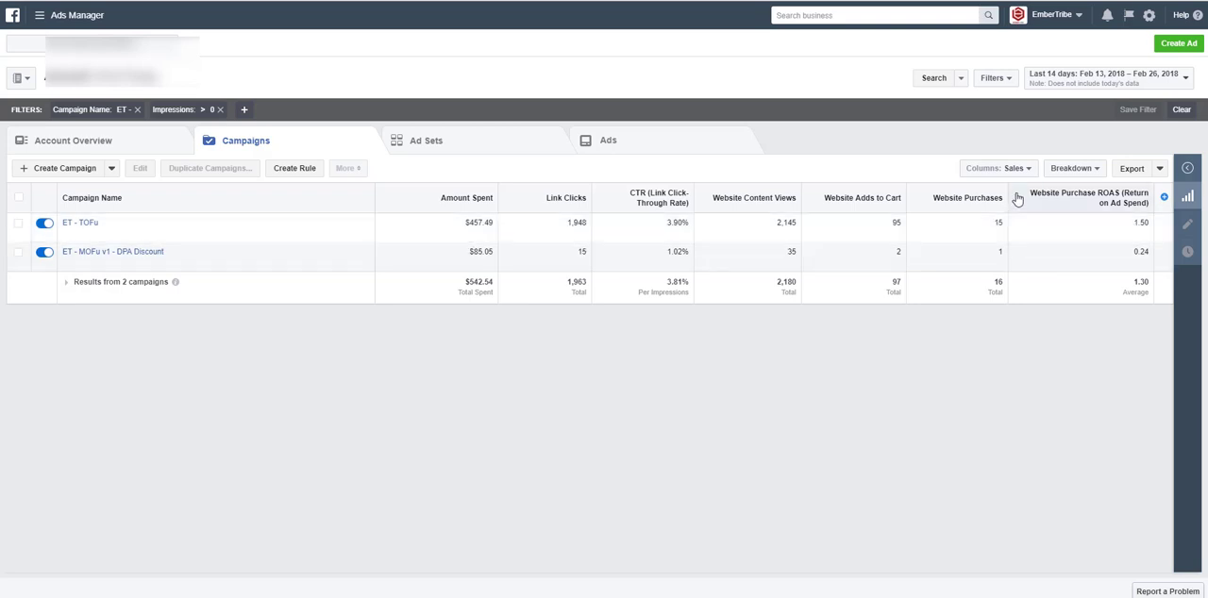
Step: Apply the Sales - Full preset, adding cost-per-result and purchase conversion value columns
left_click(997, 168)
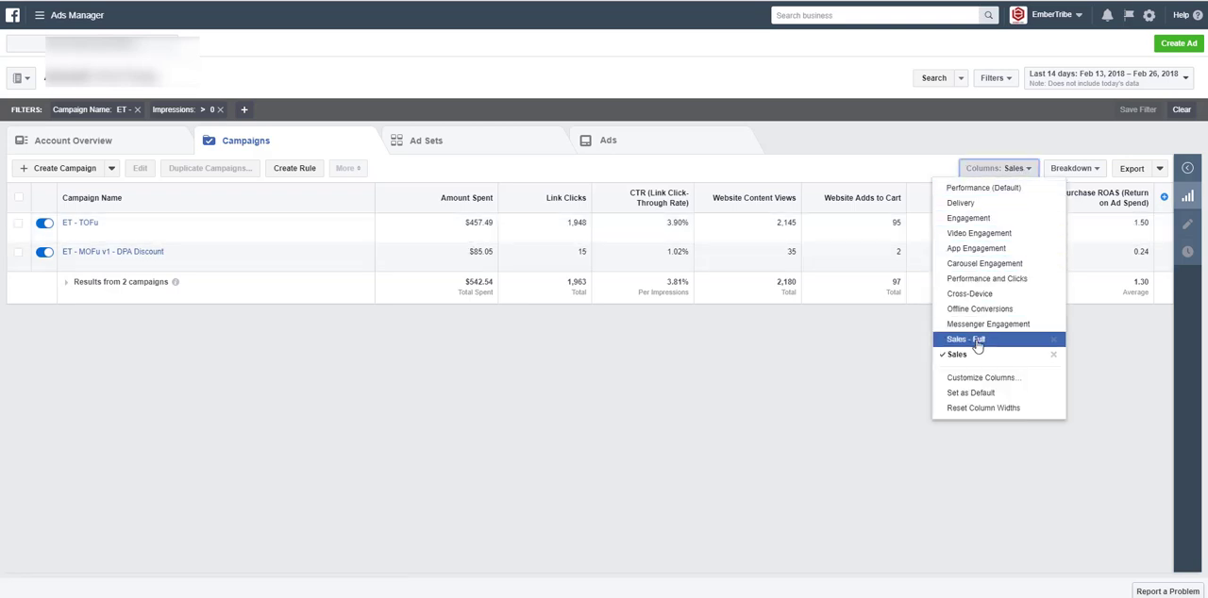
left_click(965, 339)
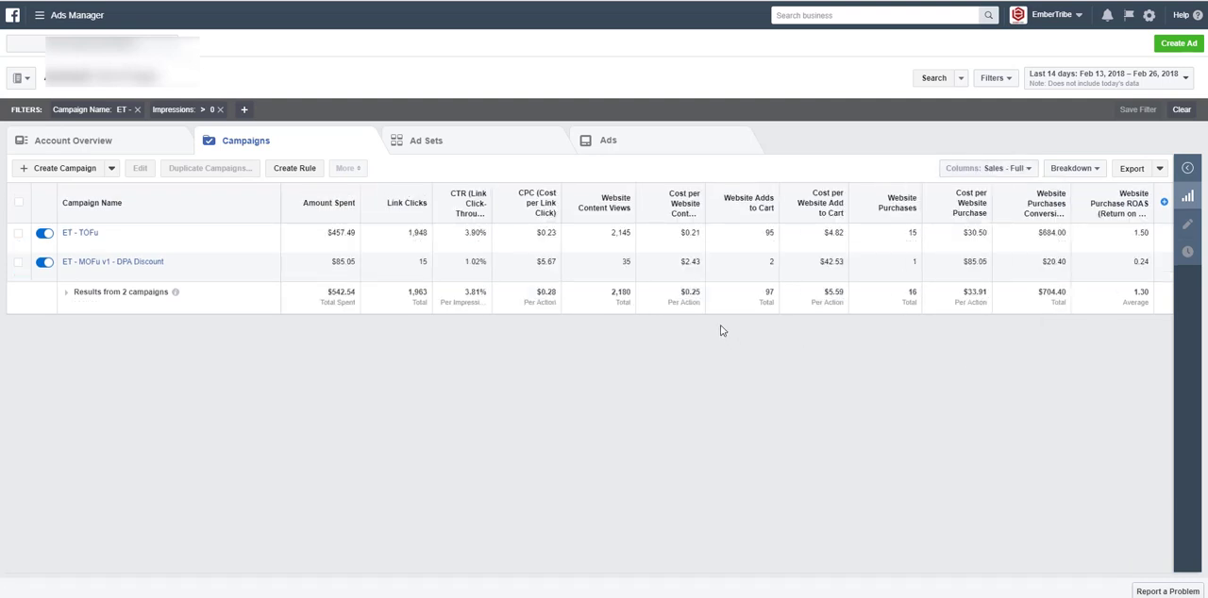
mouse_move(950, 306)
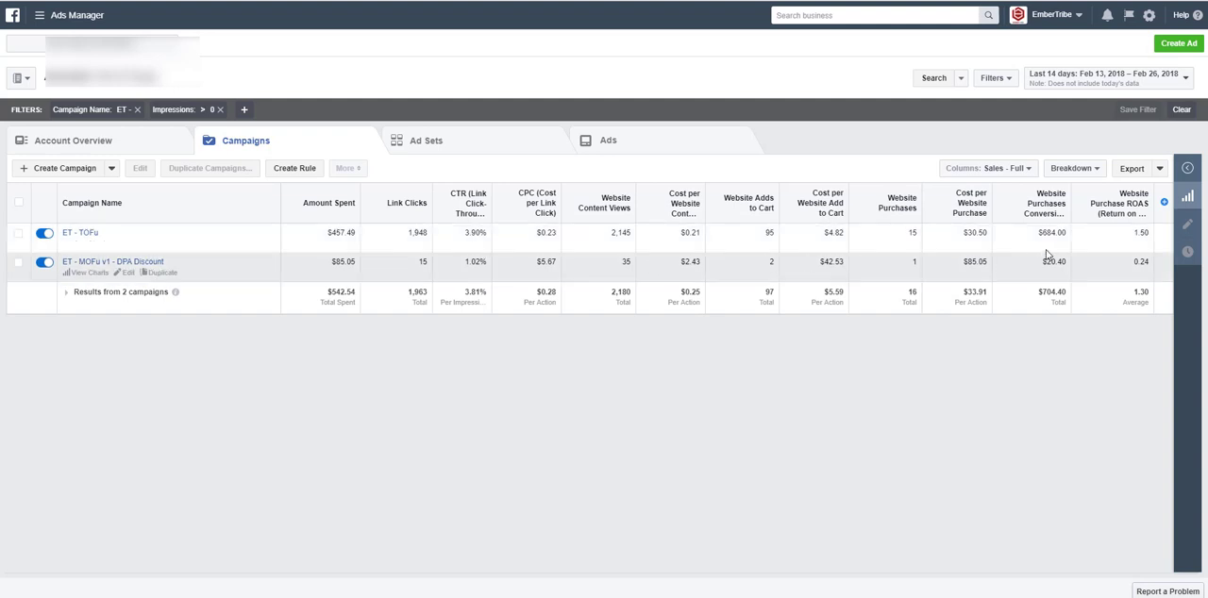
mouse_move(449, 234)
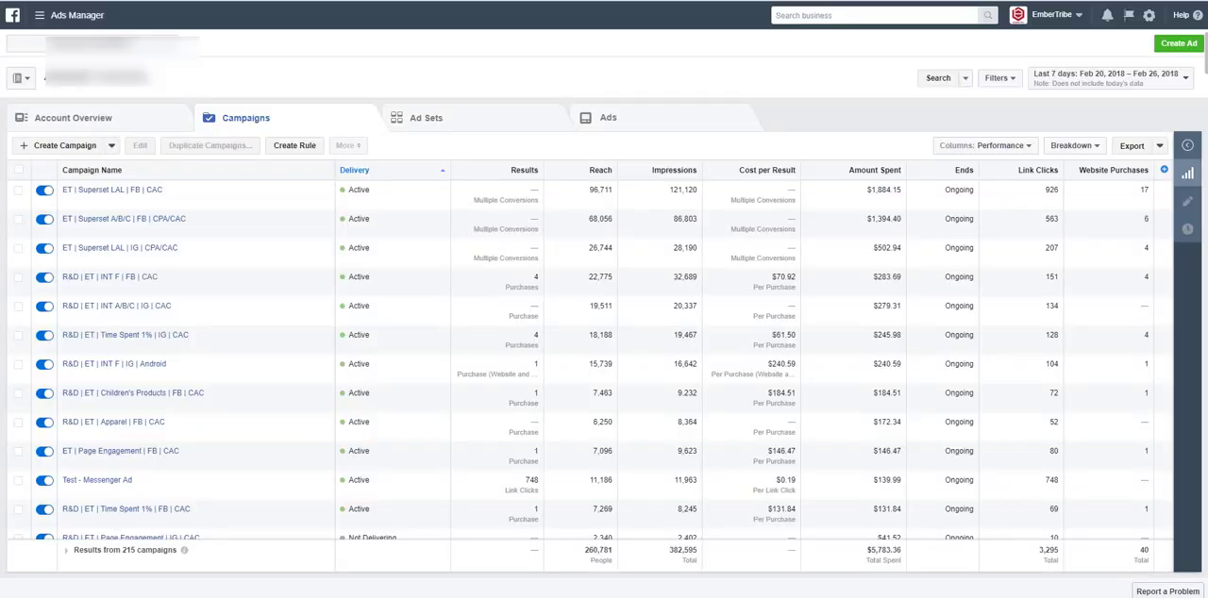
mouse_move(517, 452)
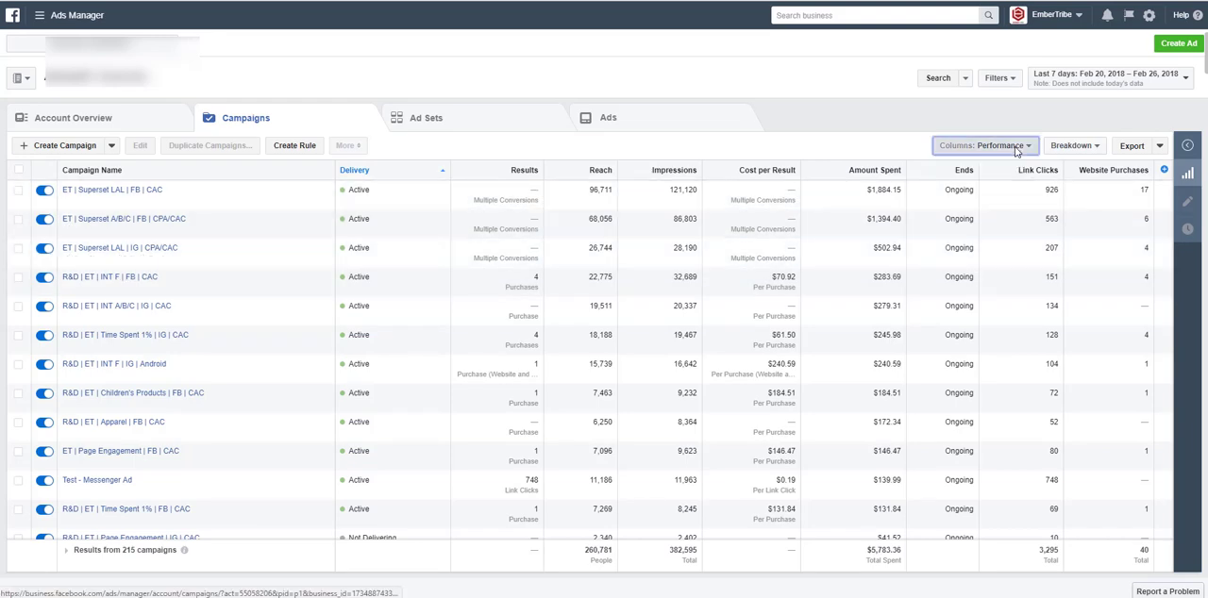
Step: Try the Conversion Funnel preset, then apply the CAC preset to the 215-campaign list
left_click(985, 146)
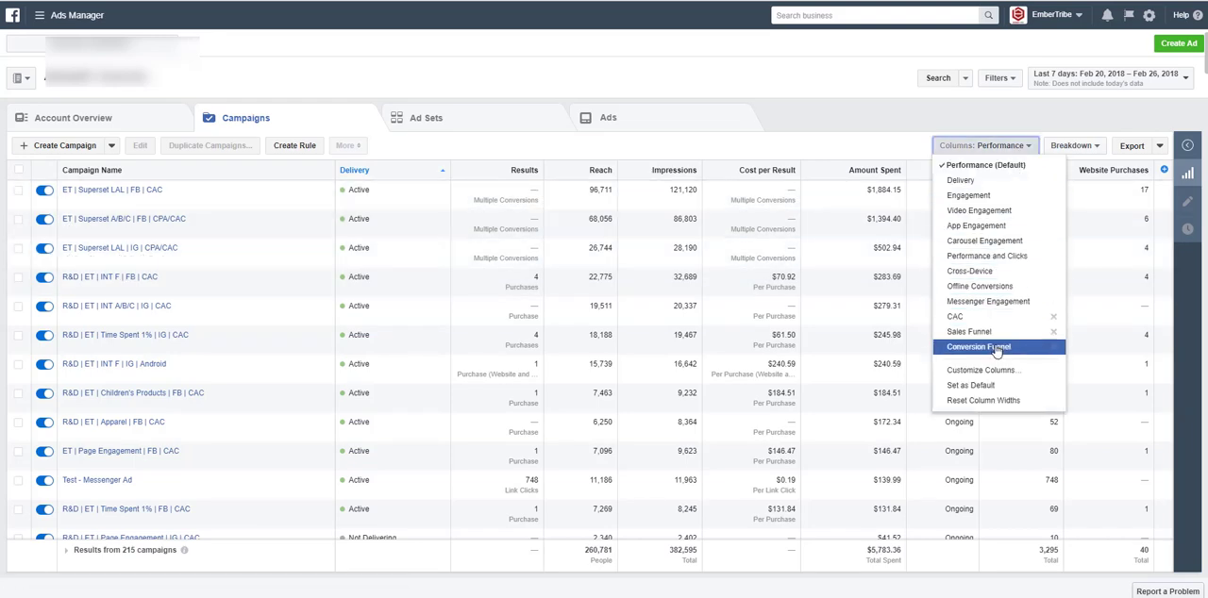
left_click(977, 346)
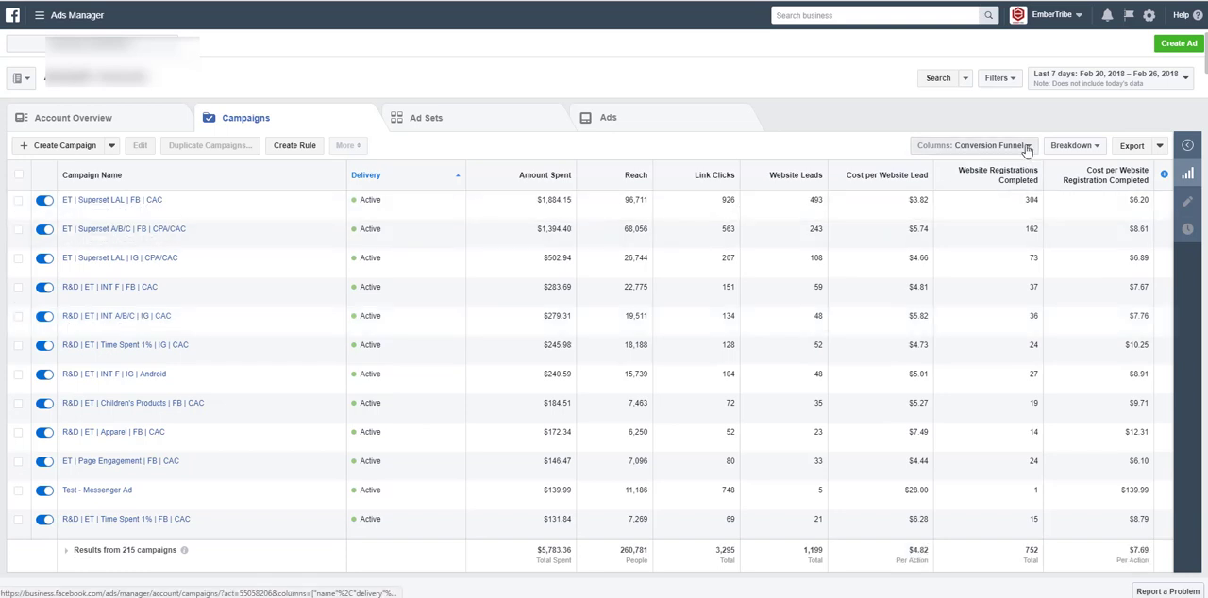
left_click(974, 146)
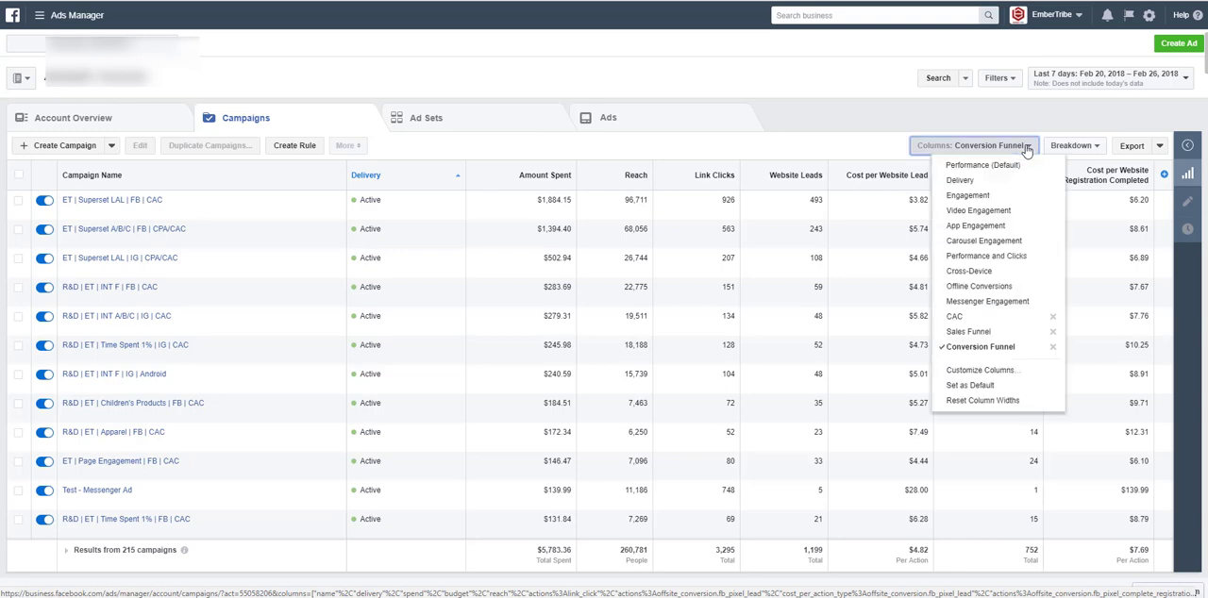
left_click(955, 317)
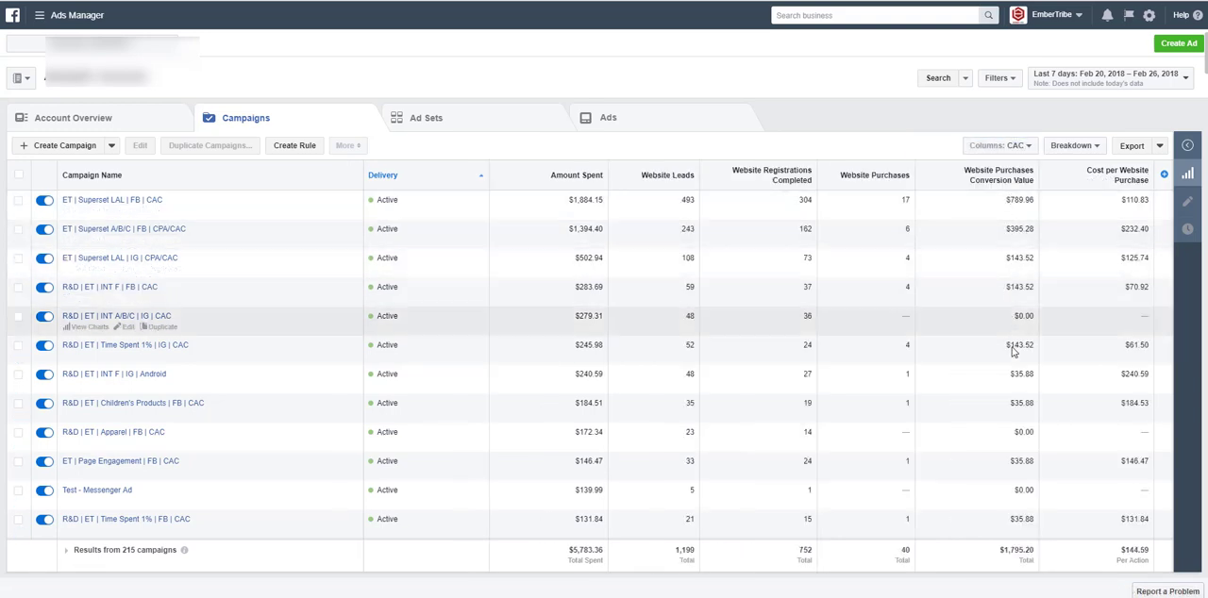
mouse_move(1016, 219)
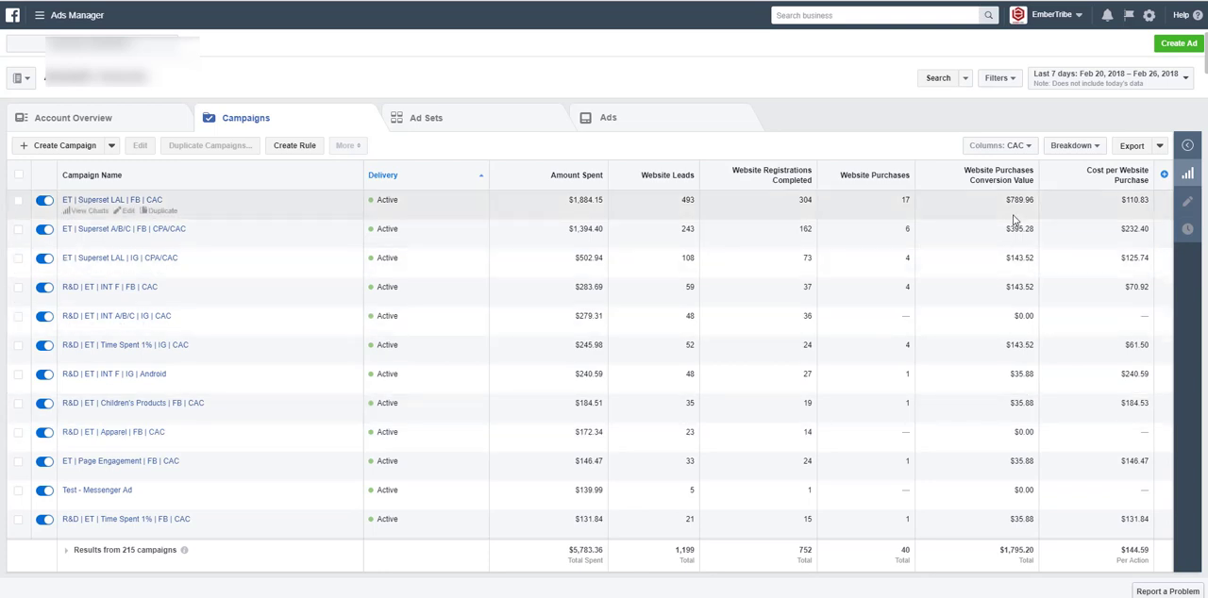
mouse_move(807, 183)
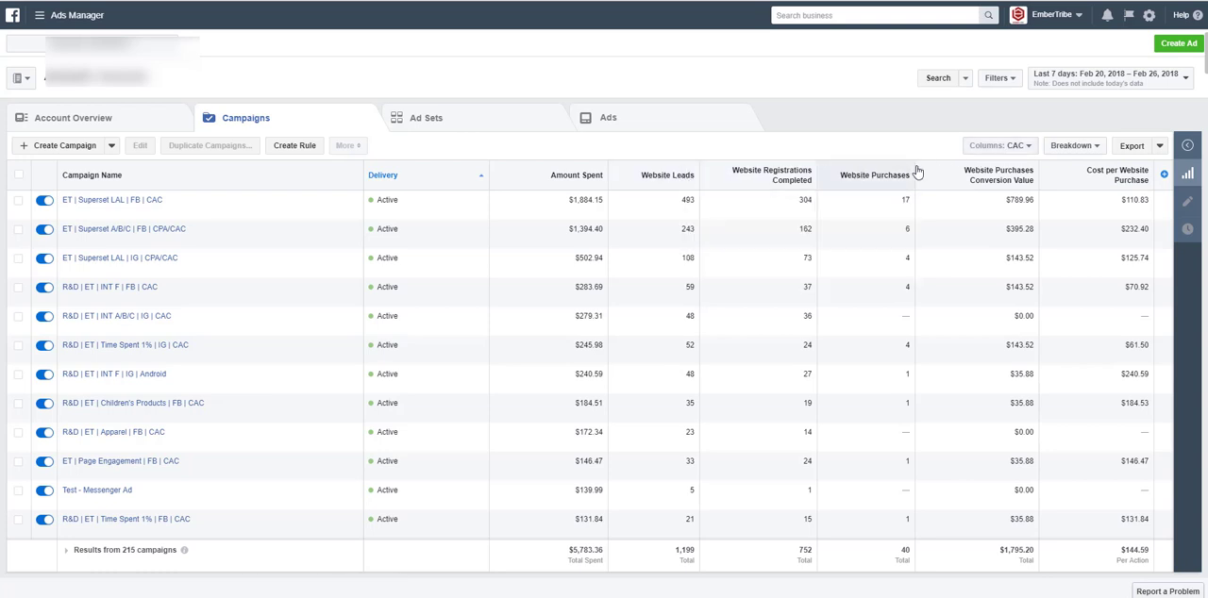
mouse_move(916, 174)
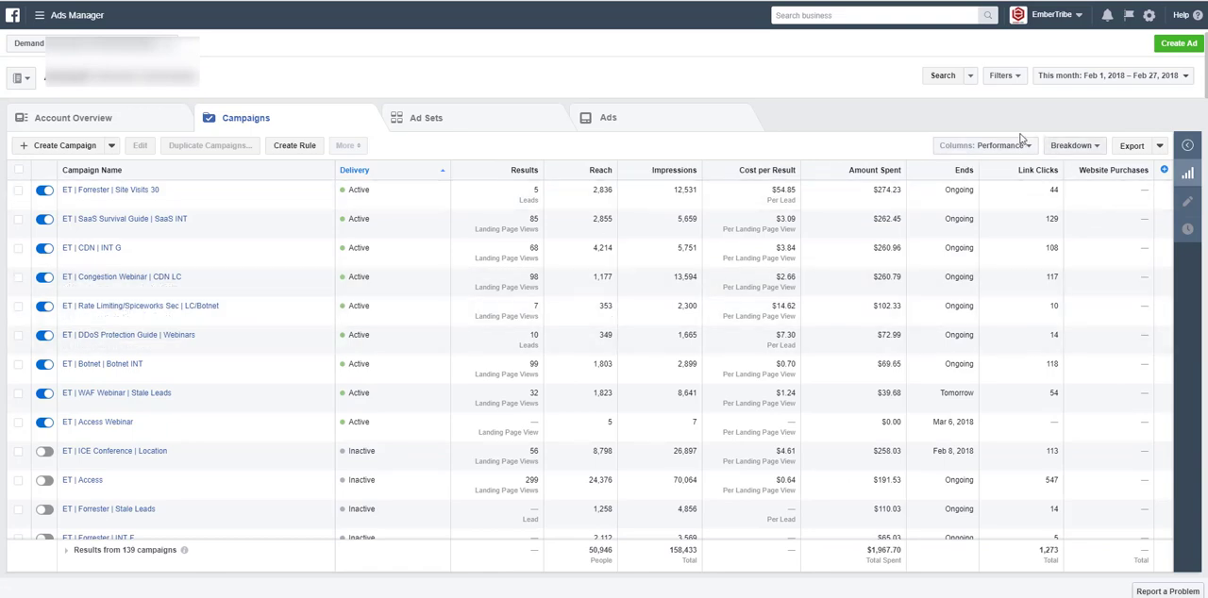
Step: Try the Reporting preset, then apply the Lead Performance preset to the 439-campaign list
left_click(986, 145)
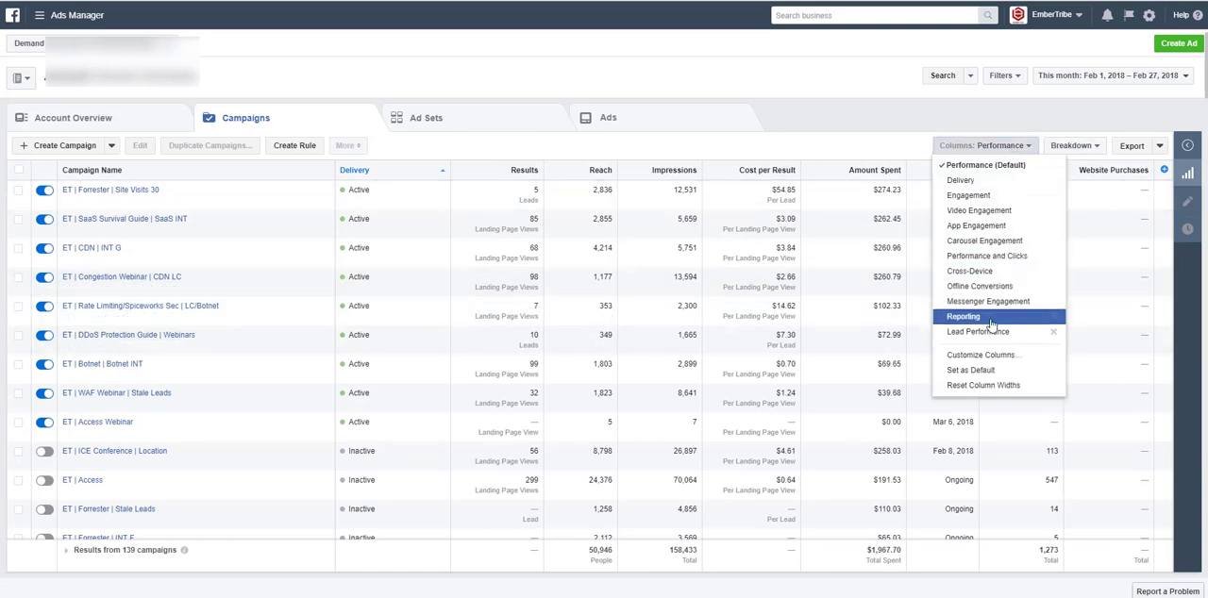
left_click(962, 317)
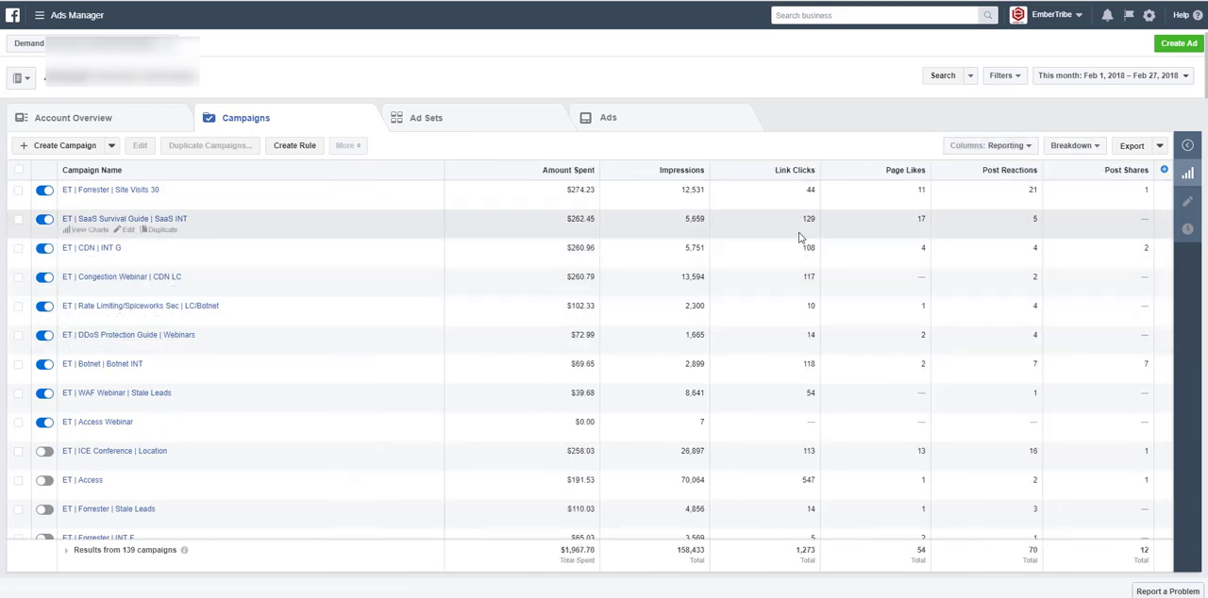
mouse_move(1117, 260)
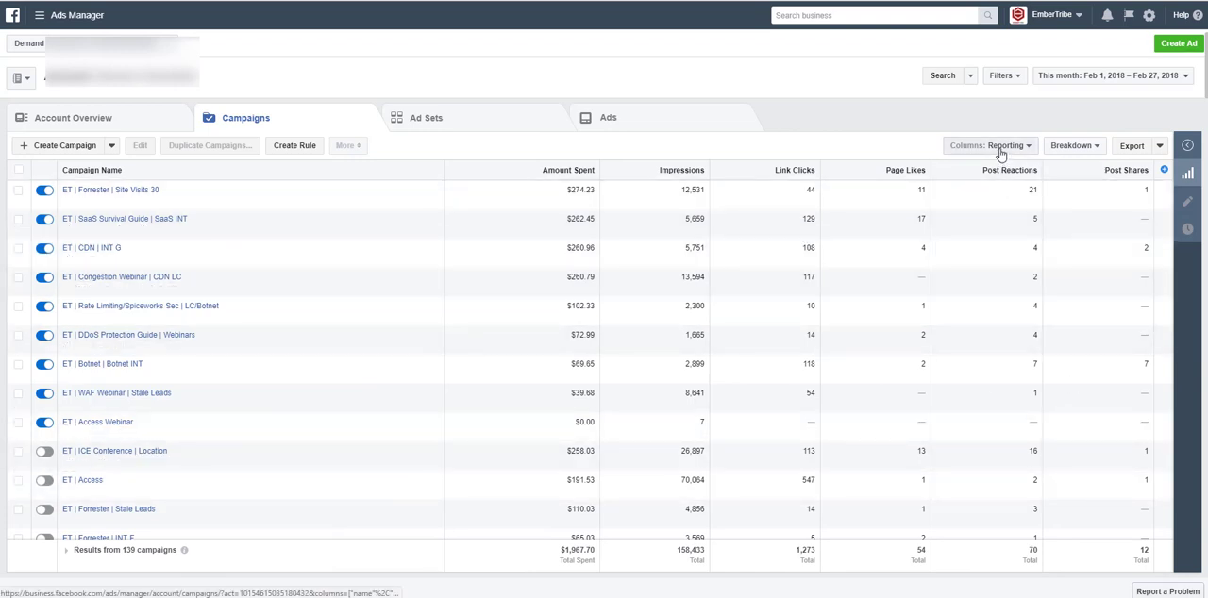
left_click(989, 145)
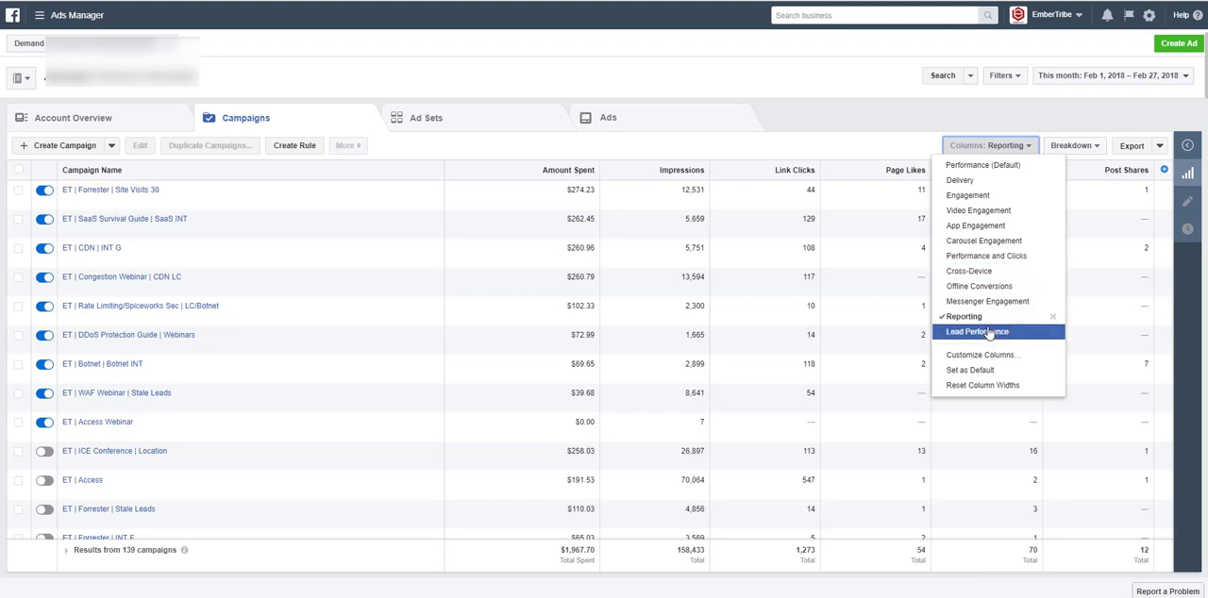
left_click(978, 332)
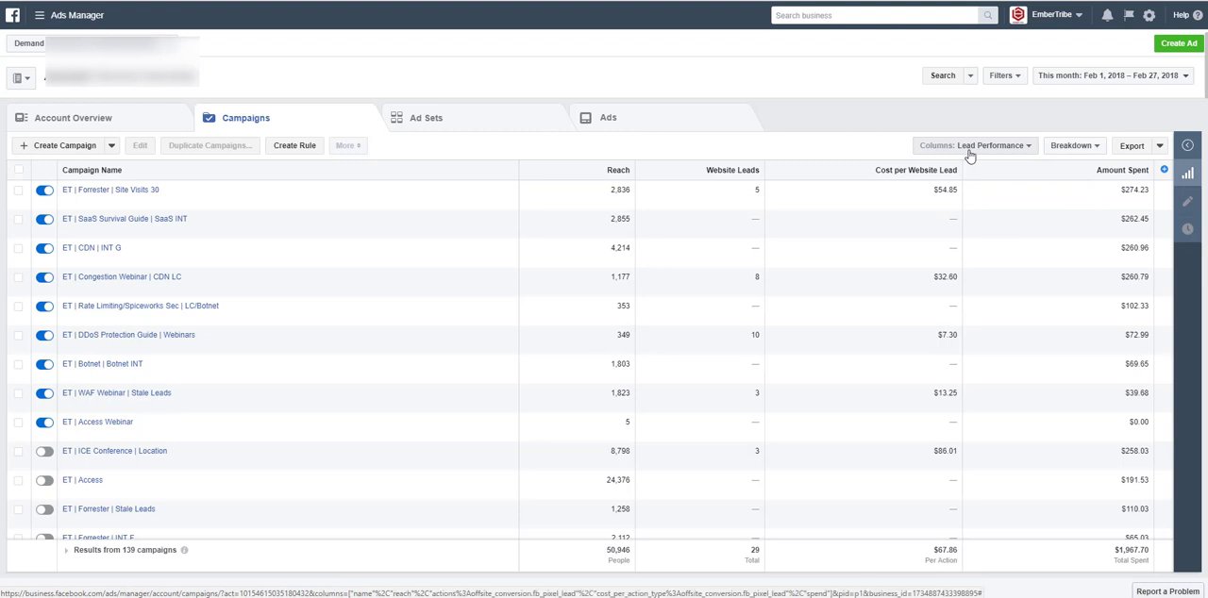
mouse_move(973, 146)
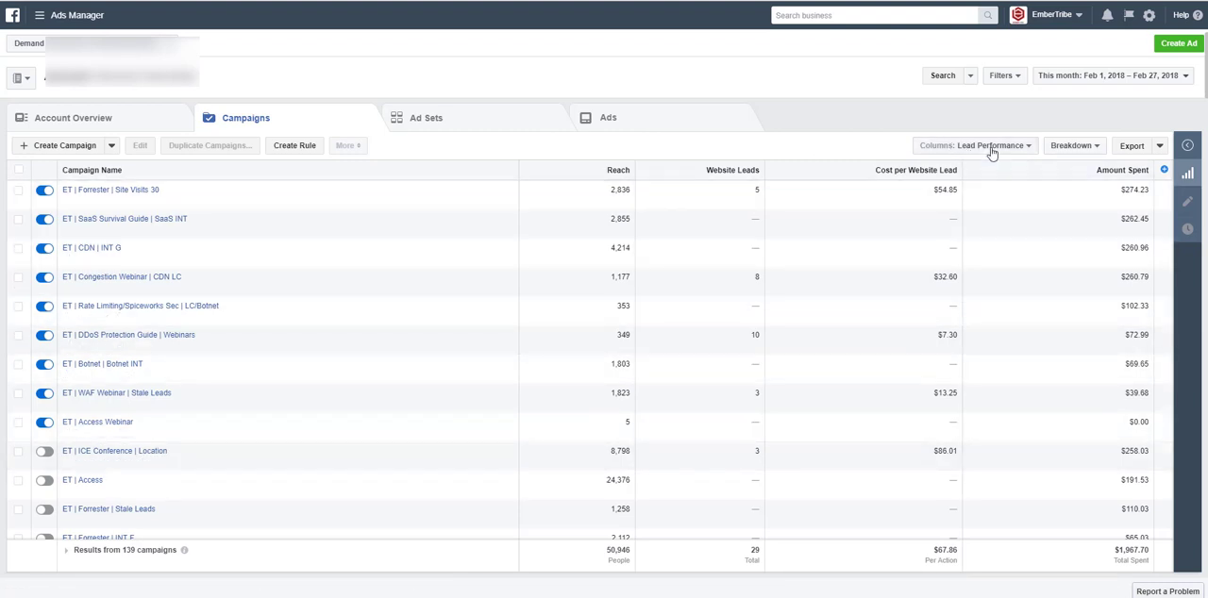